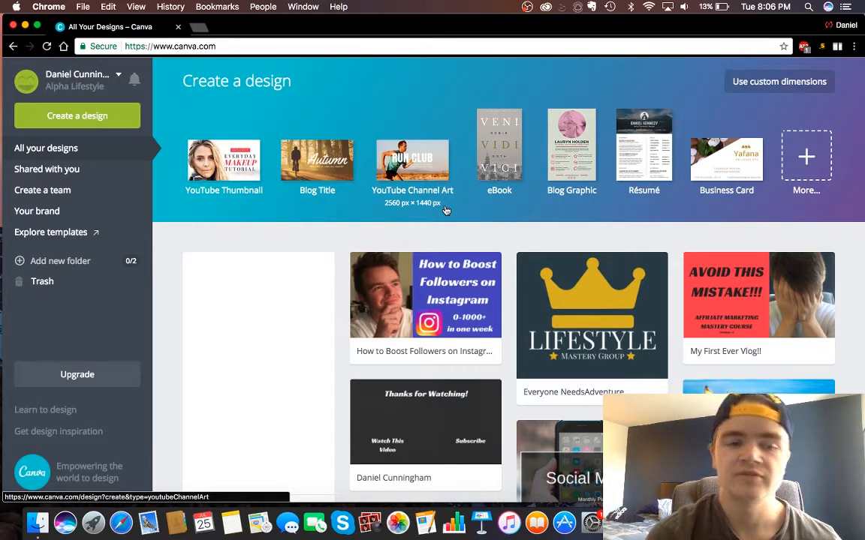
mouse_move(649, 108)
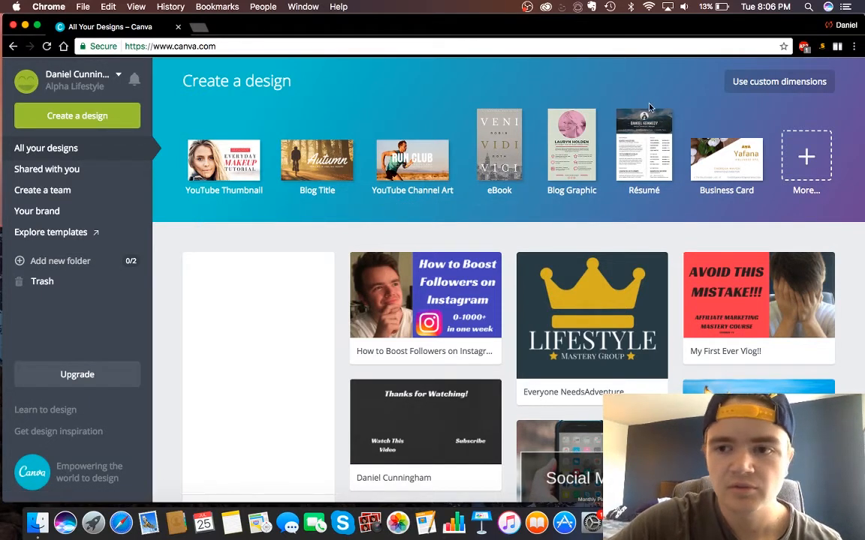
mouse_move(769, 87)
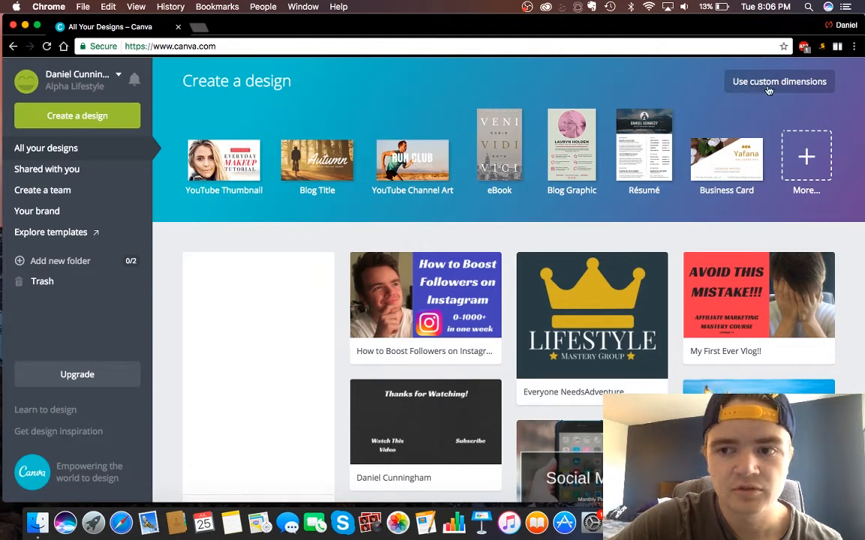
Step: Show every design type via More and scroll through social media, documents, marketing, events and ads
click(78, 116)
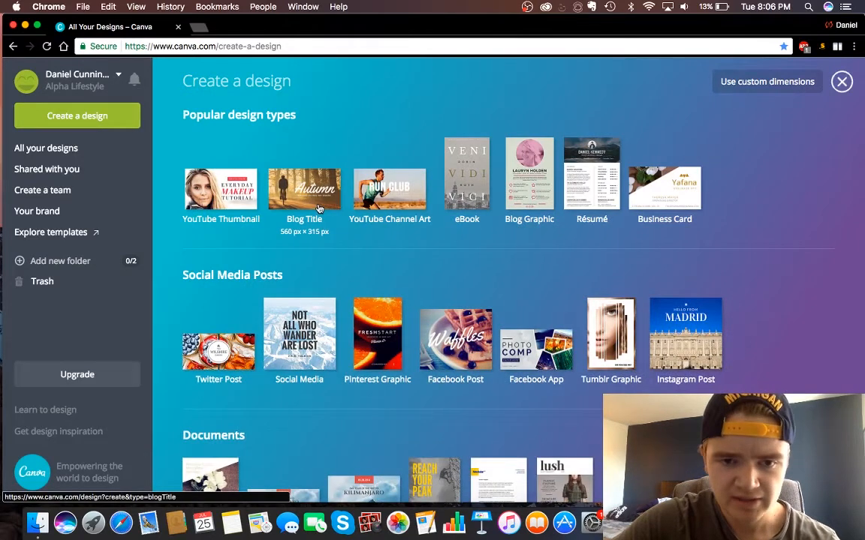
mouse_move(258, 149)
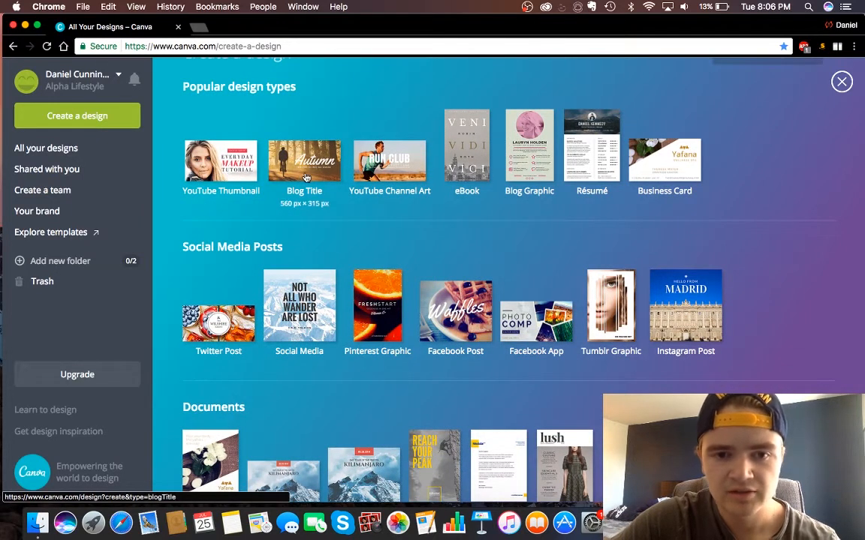
mouse_move(400, 174)
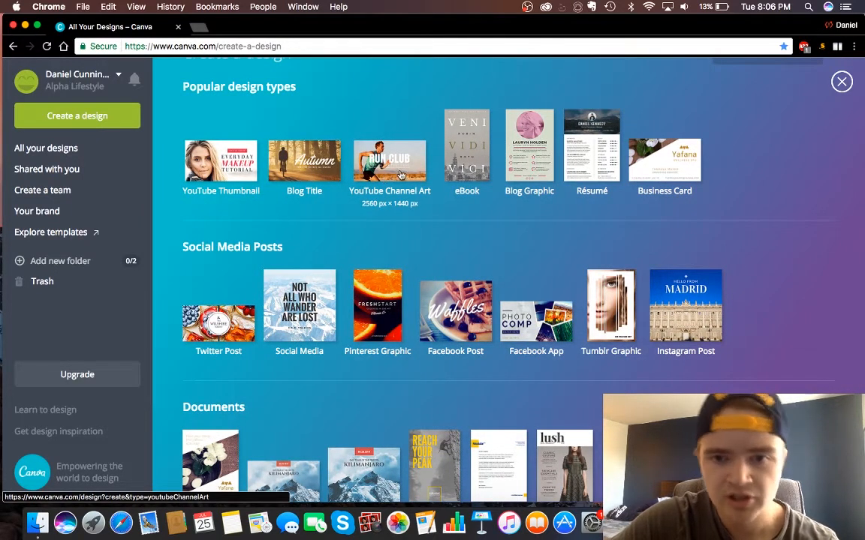
scroll(down, 3)
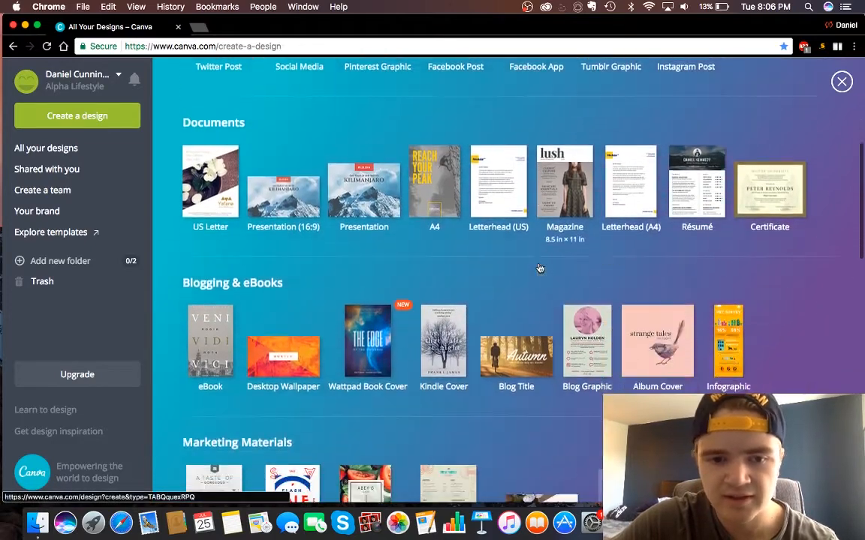
scroll(down, 3)
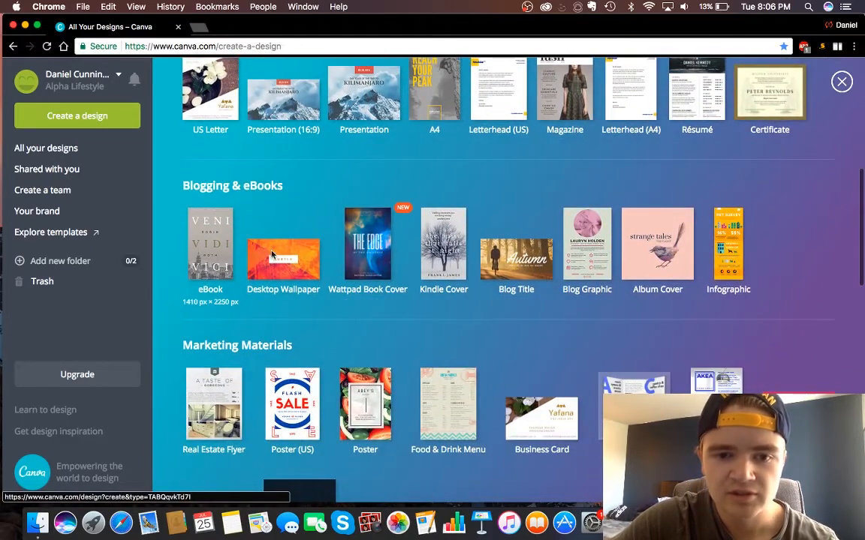
scroll(down, 3)
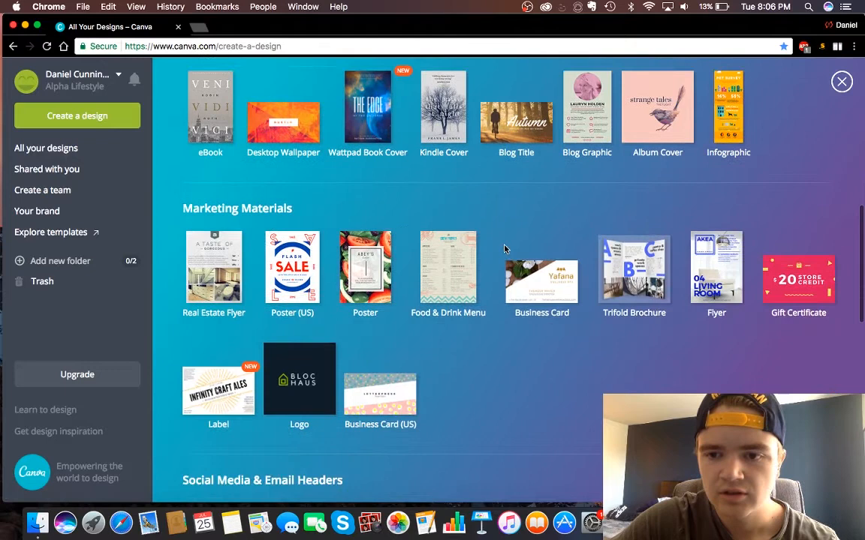
scroll(down, 3)
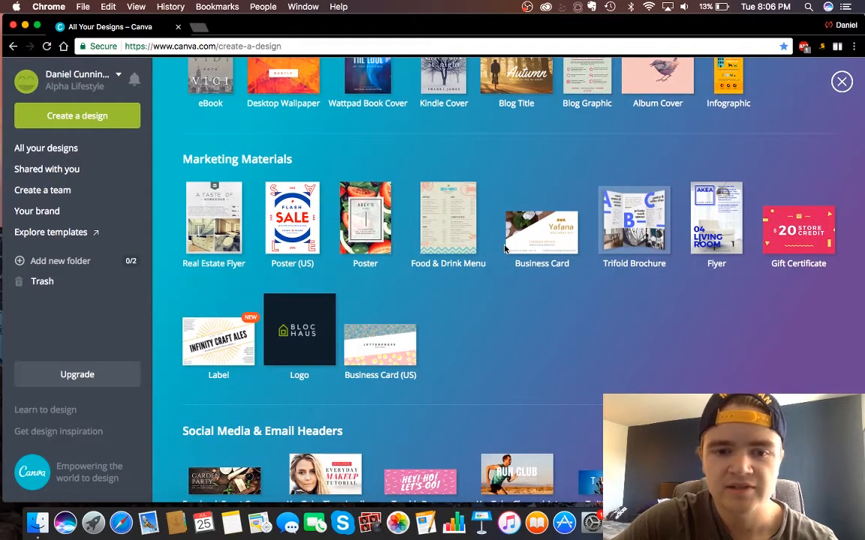
scroll(down, 3)
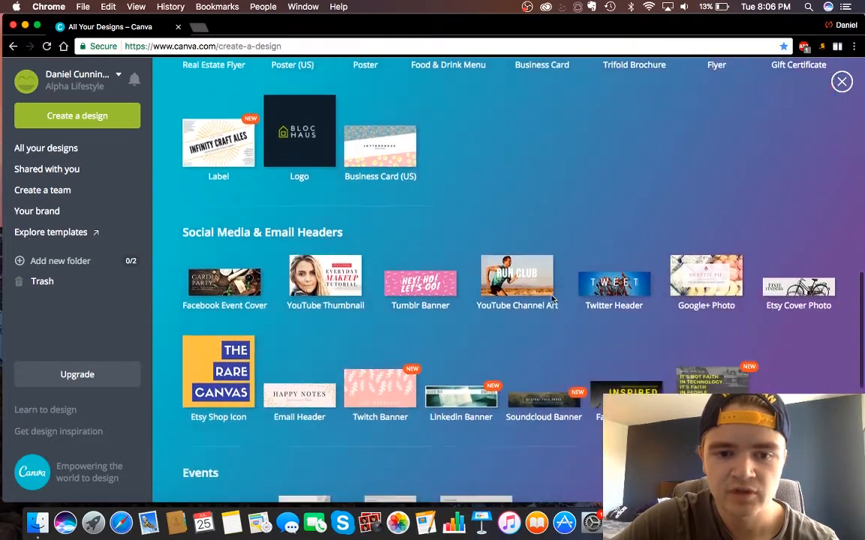
scroll(down, 3)
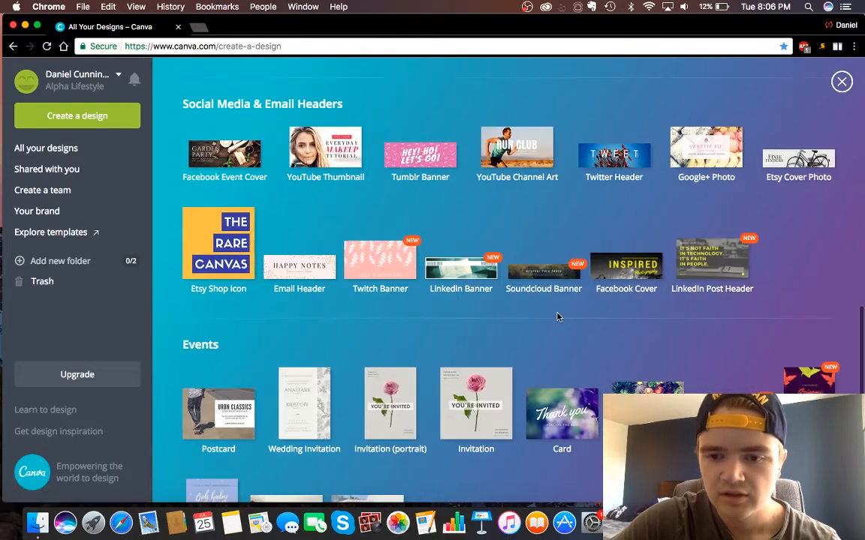
scroll(down, 3)
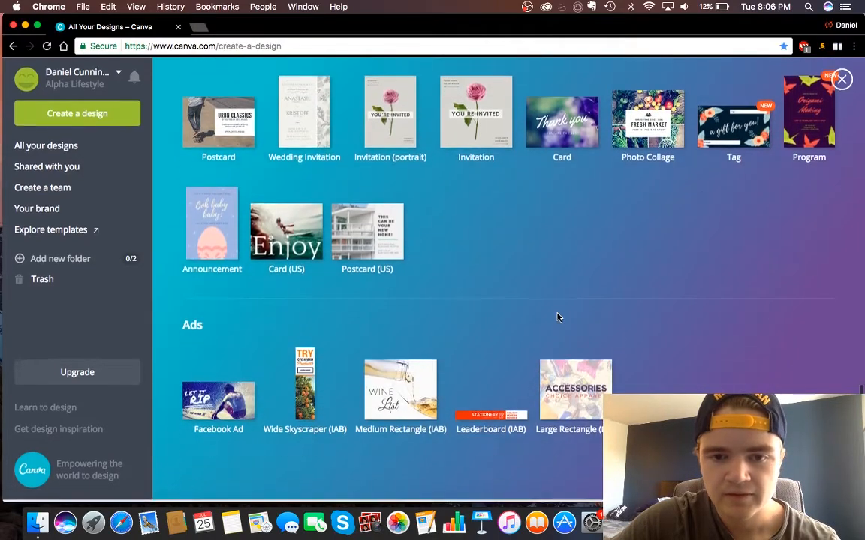
scroll(down, 3)
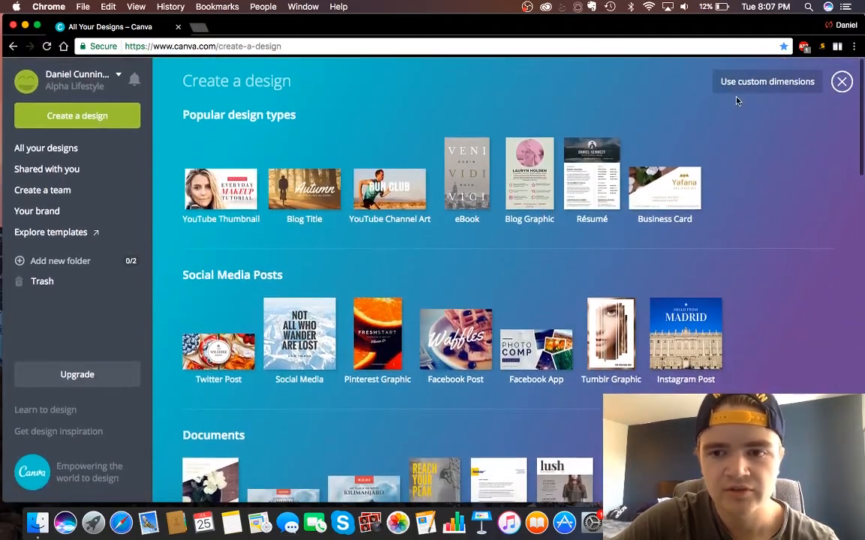
Step: Start a new untitled YouTube Thumbnail design in the editor
click(221, 187)
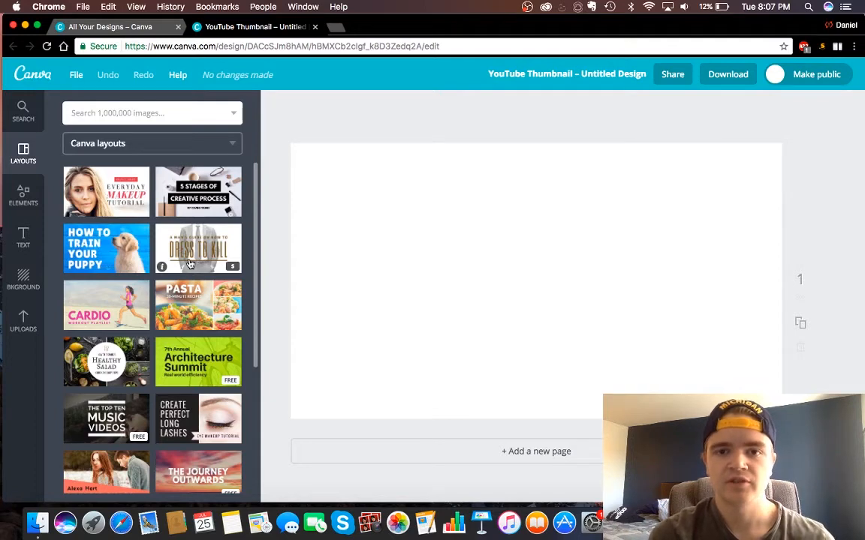
mouse_move(345, 253)
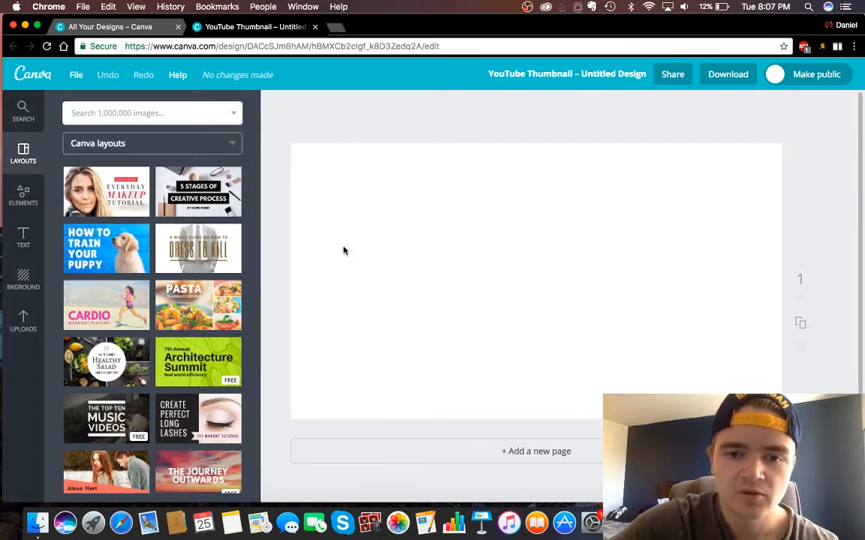
mouse_move(387, 251)
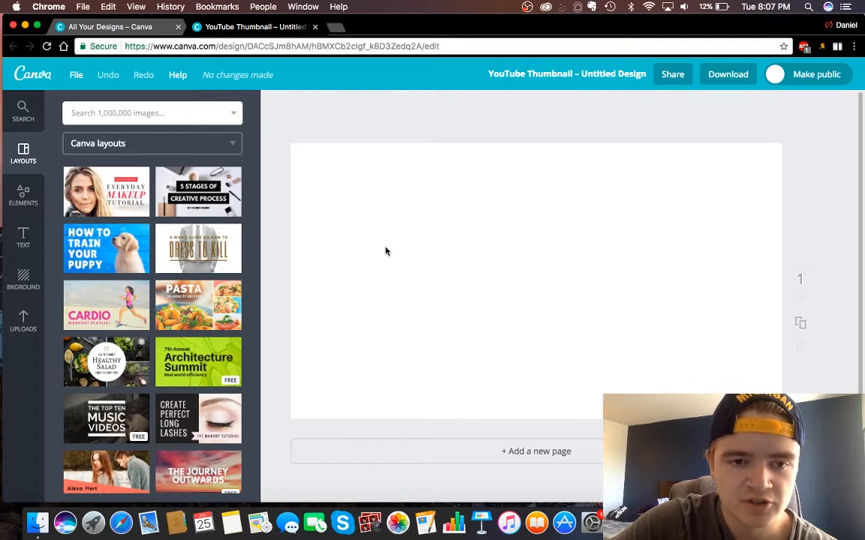
click(105, 250)
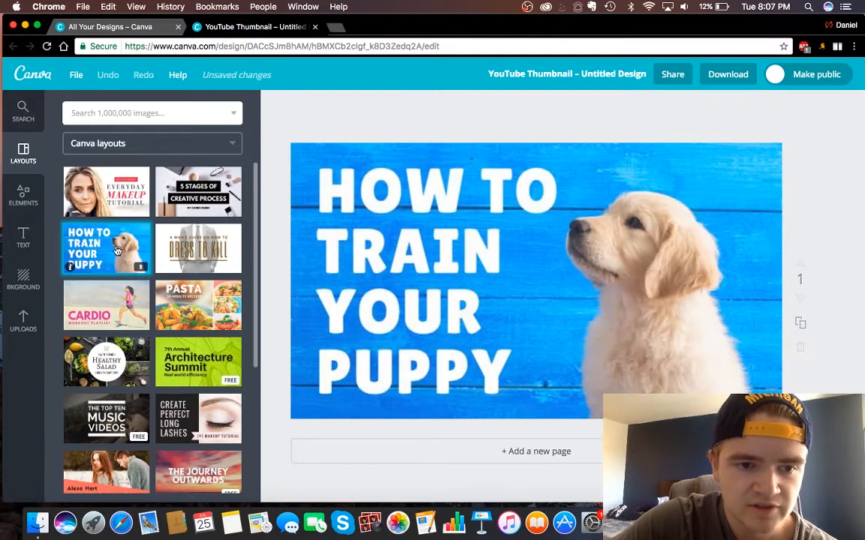
click(105, 249)
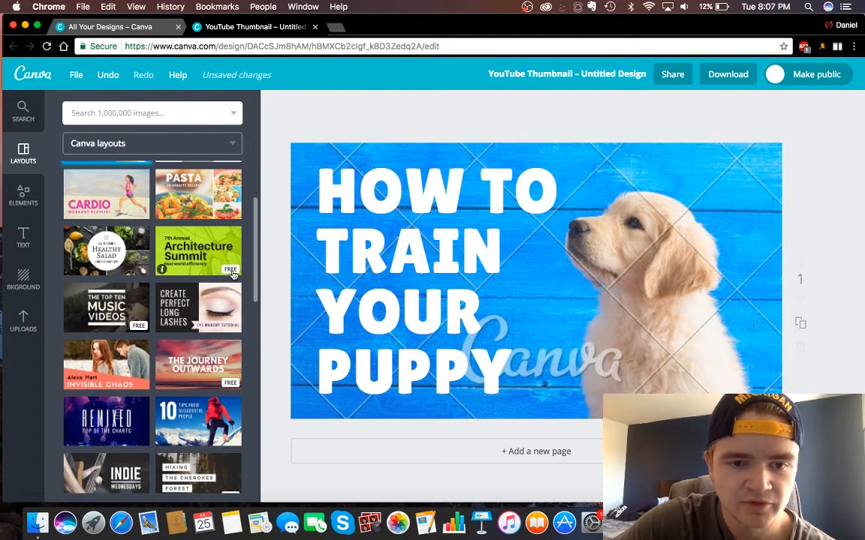
scroll(down, 3)
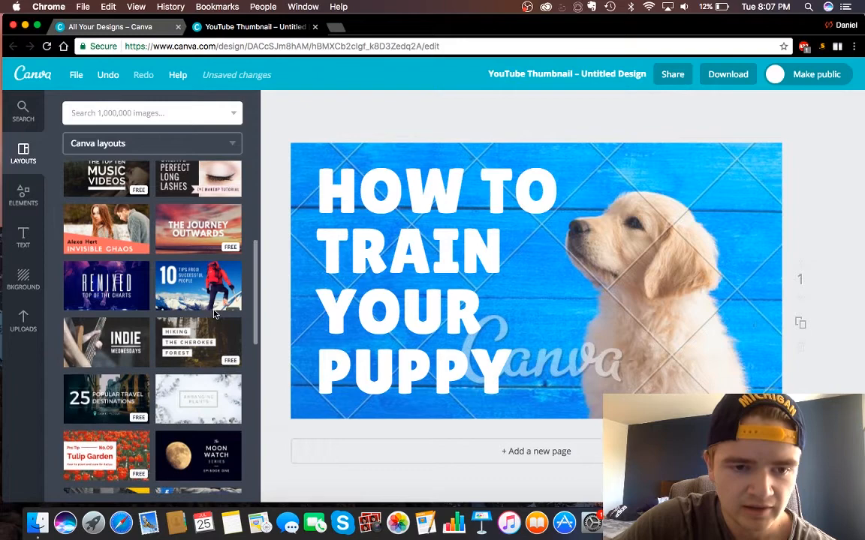
scroll(down, 3)
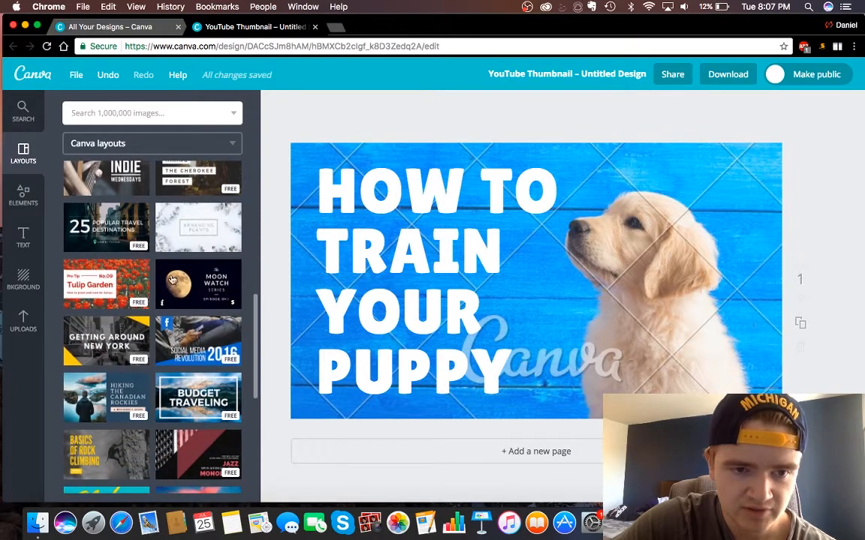
click(105, 228)
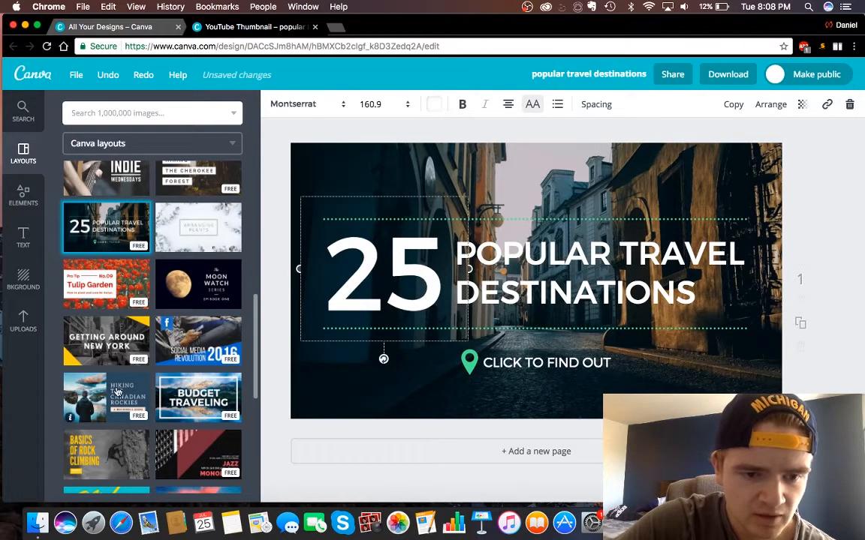
click(106, 398)
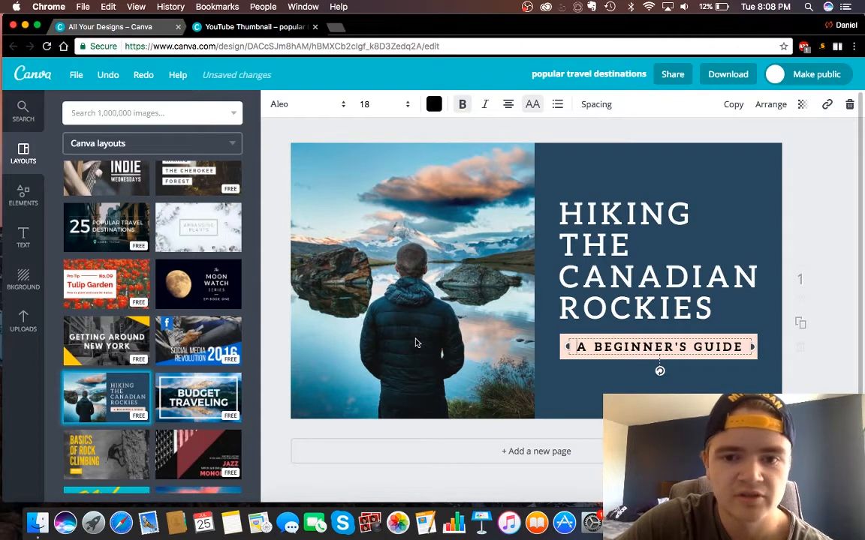
mouse_move(378, 343)
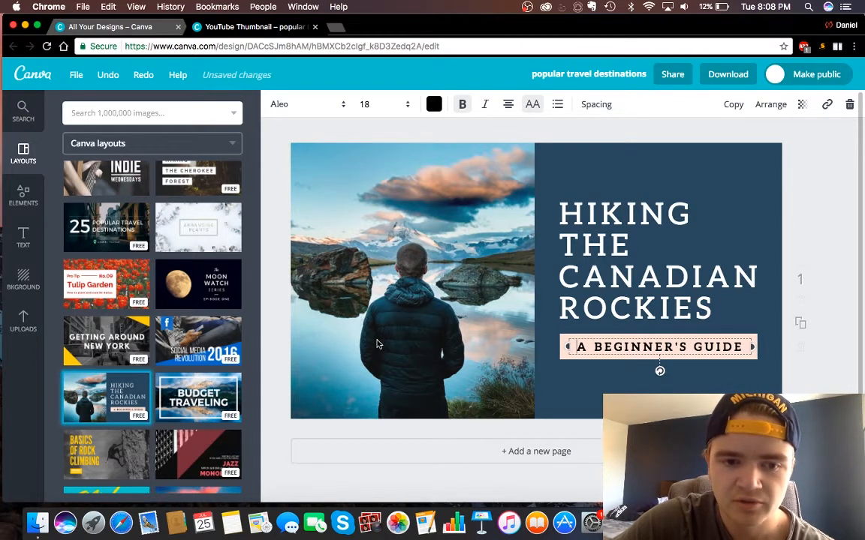
scroll(down, 3)
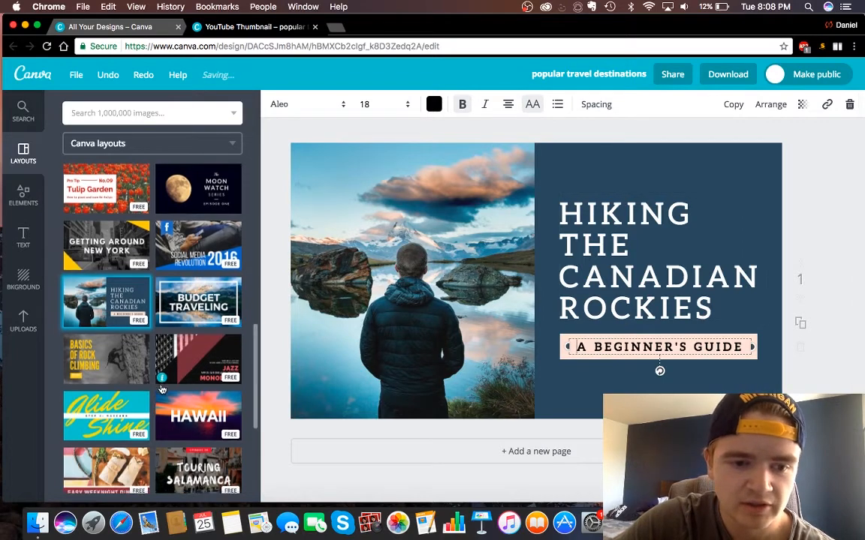
scroll(down, 3)
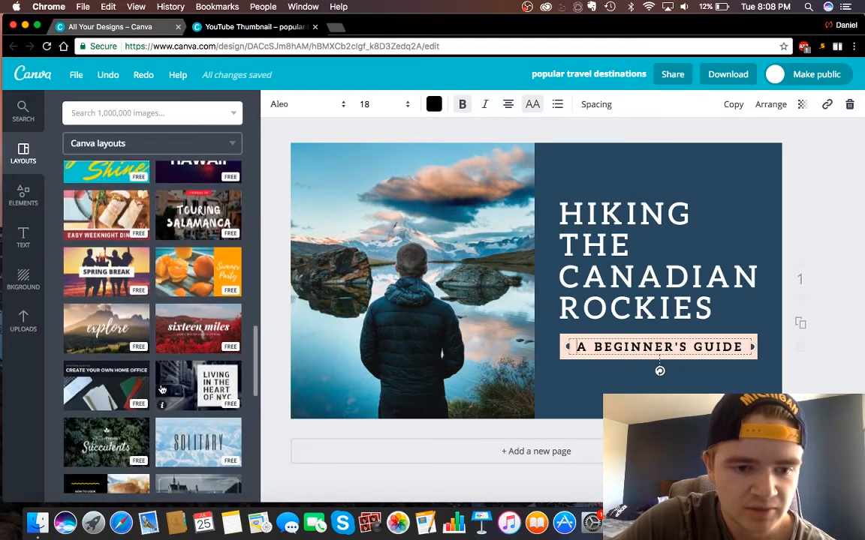
scroll(down, 3)
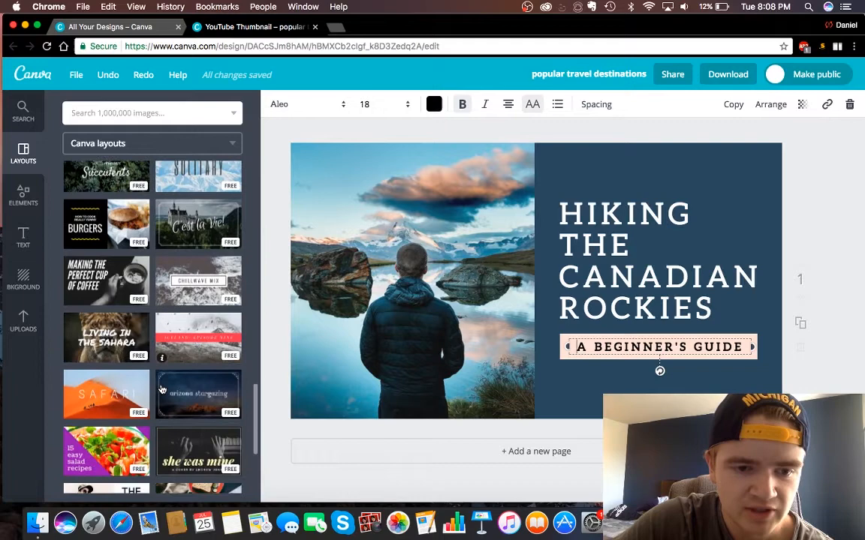
scroll(down, 3)
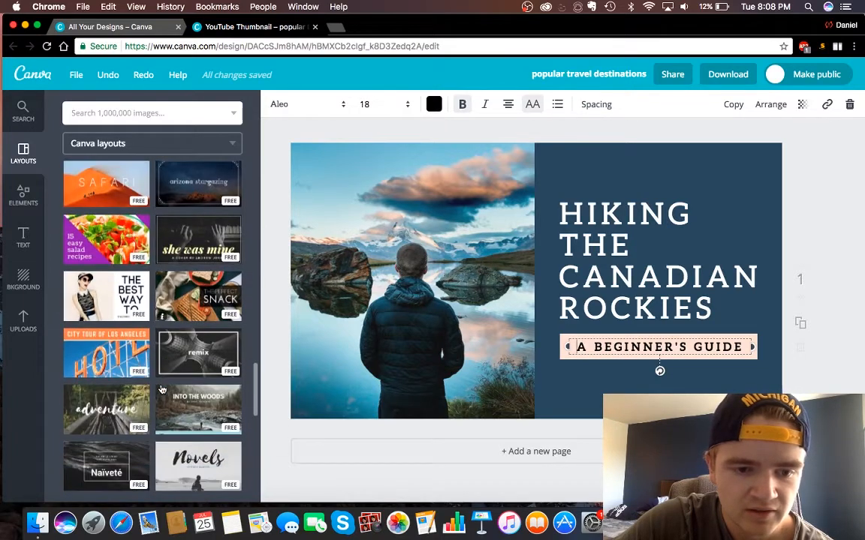
scroll(down, 3)
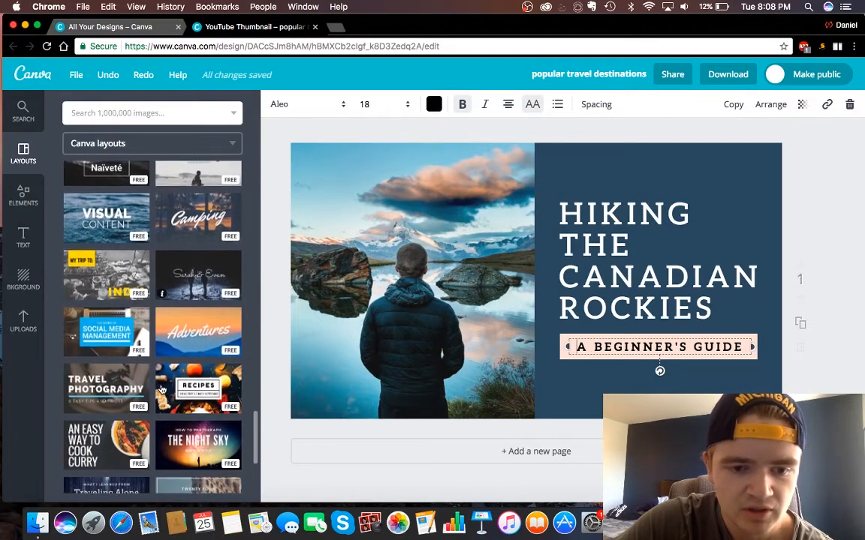
scroll(down, 3)
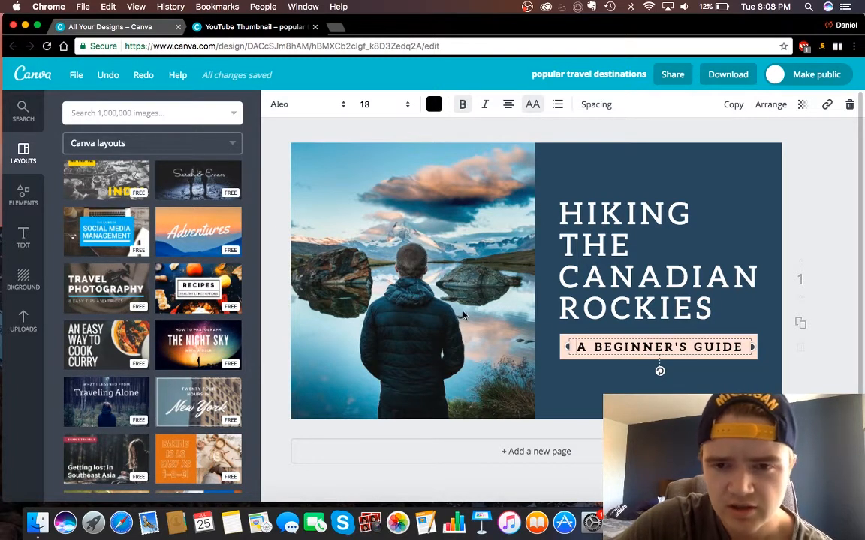
mouse_move(517, 311)
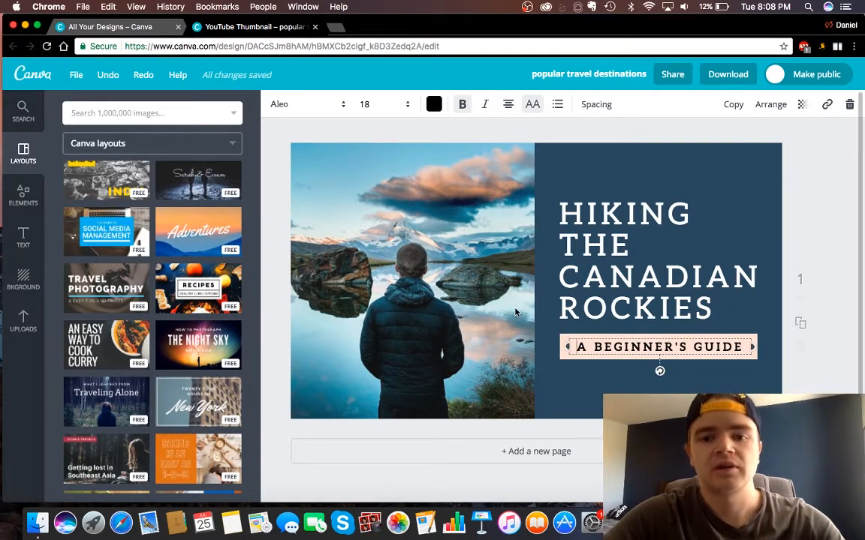
Step: Replace the hiking heading with 'HOW TO CREATE THUMBNAILS FOR YOUTUBE', correcting a typo
click(658, 258)
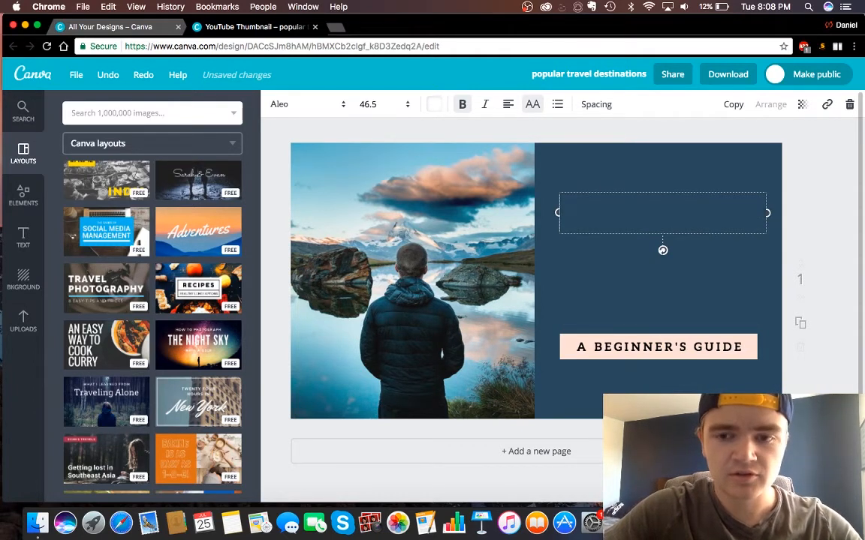
text(HOW)
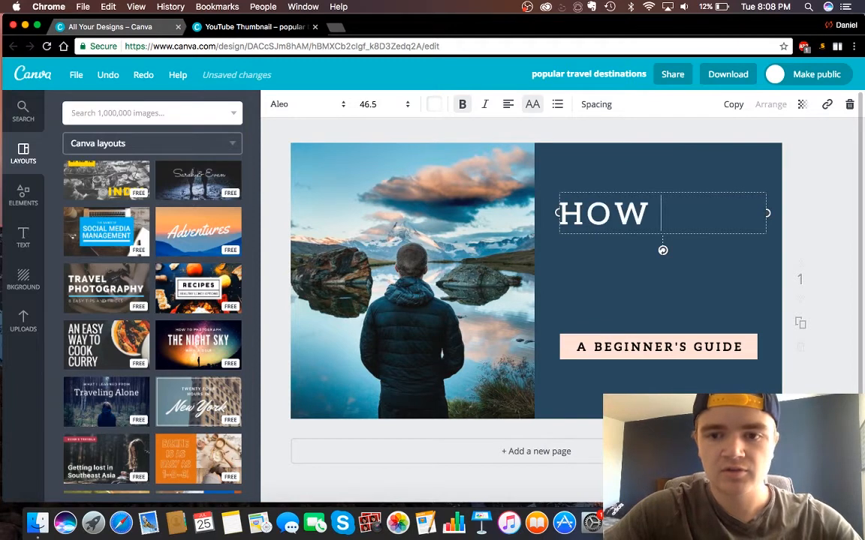
text(TO CREATE)
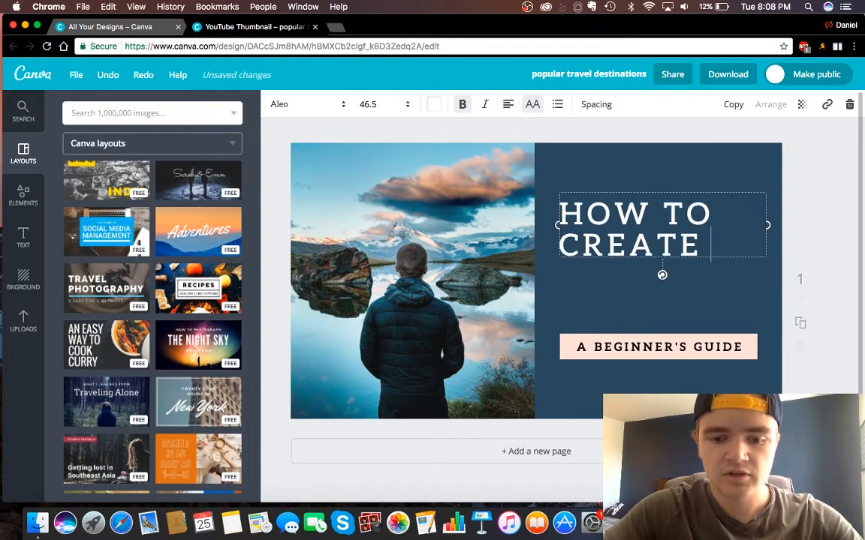
text(THU)
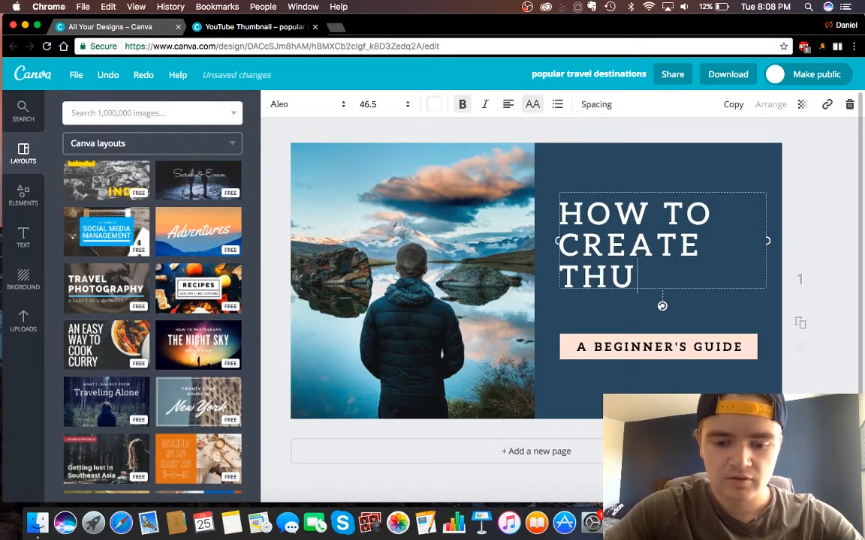
text(MBNA)
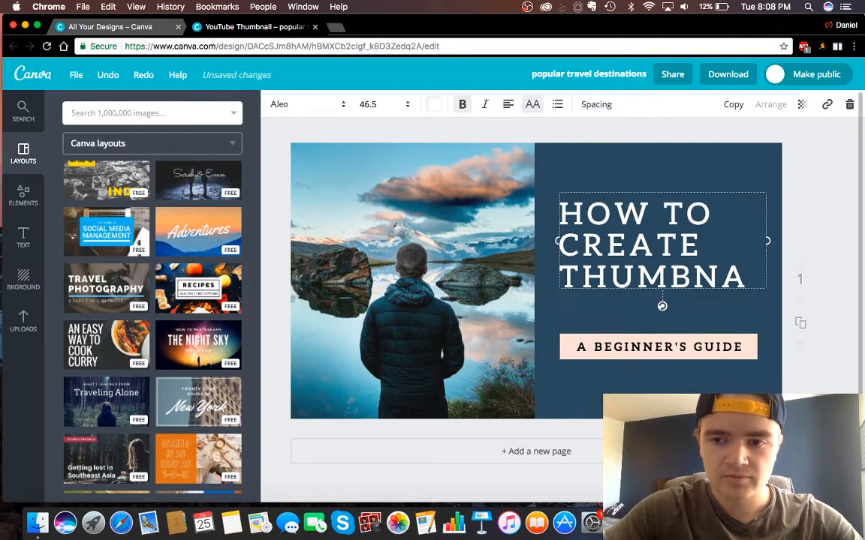
key(backspace)
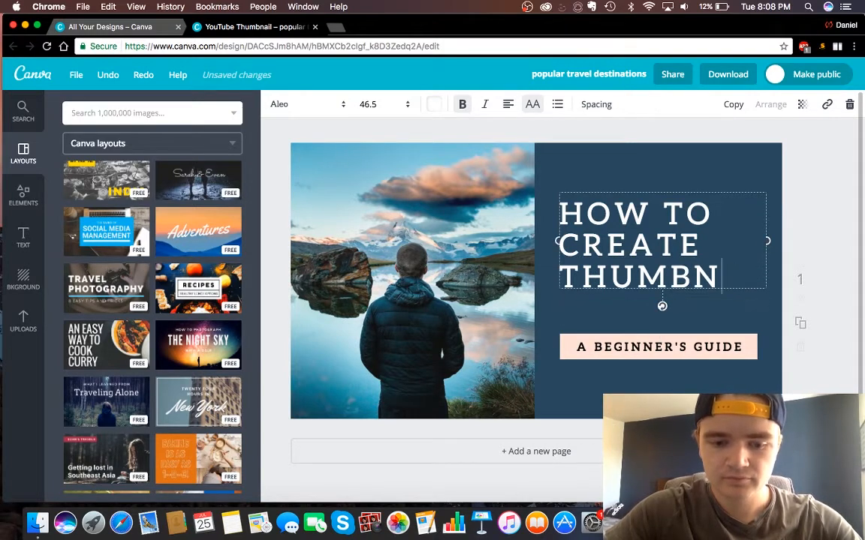
text(AILS)
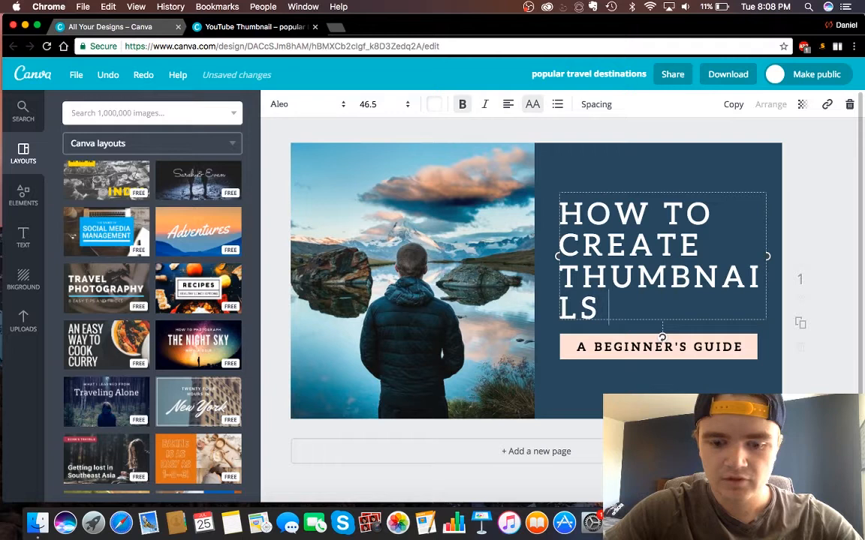
text(FOR YOUTUBE)
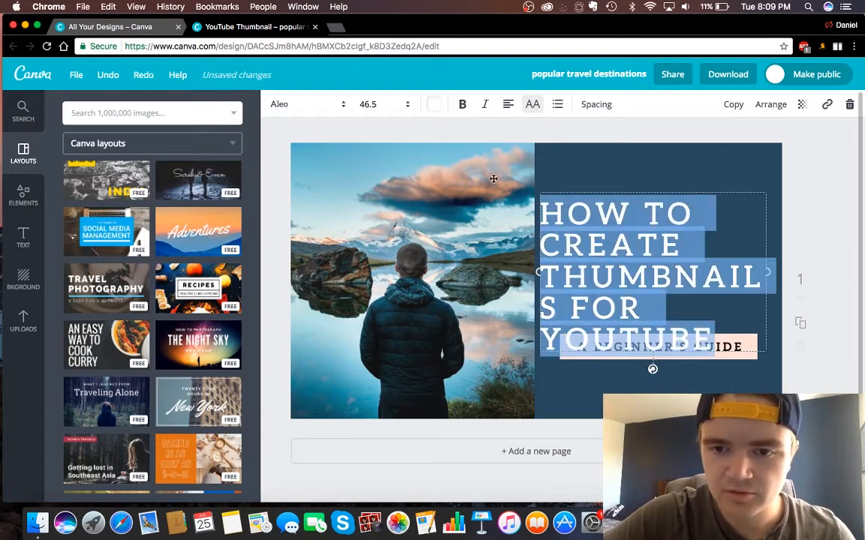
Step: Set the heading to font size 36 and centre its lines on the navy panel
click(384, 104)
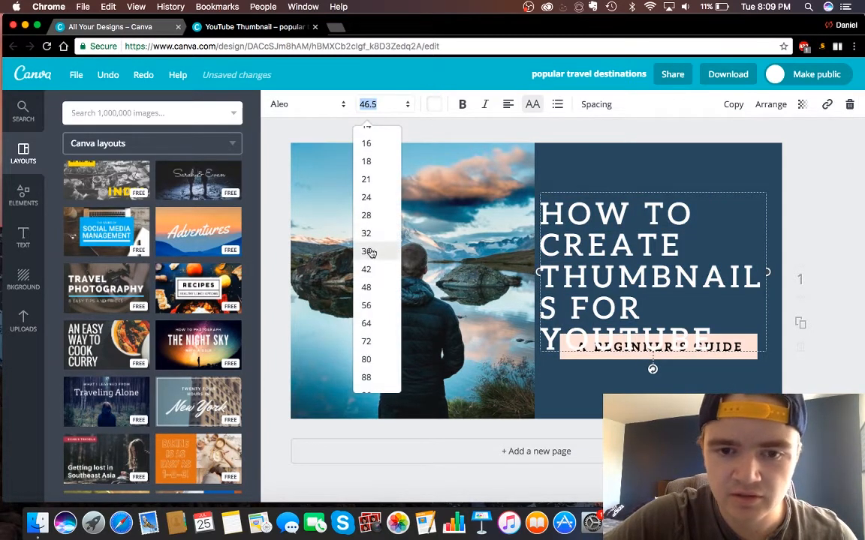
click(366, 252)
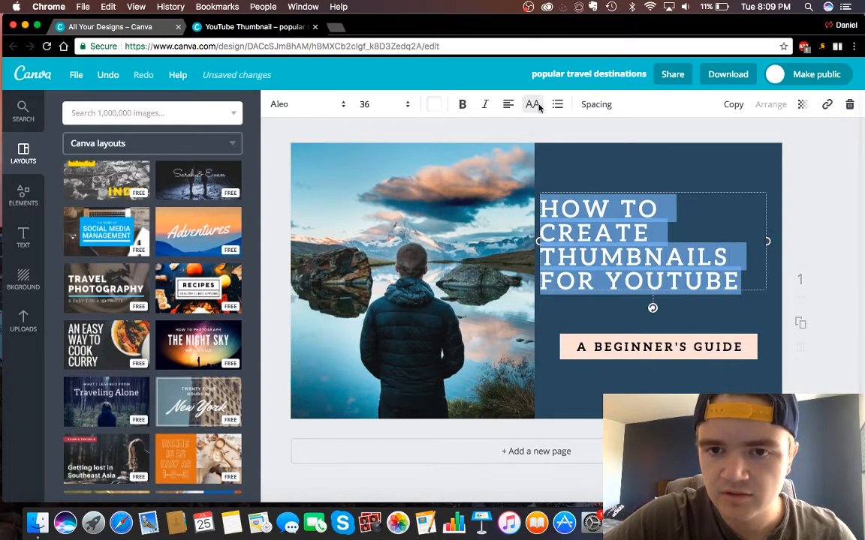
click(507, 105)
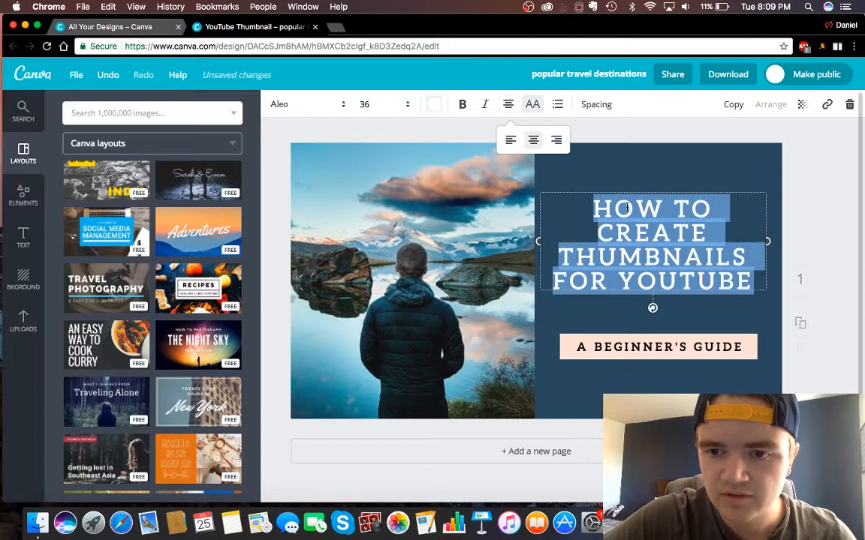
click(735, 315)
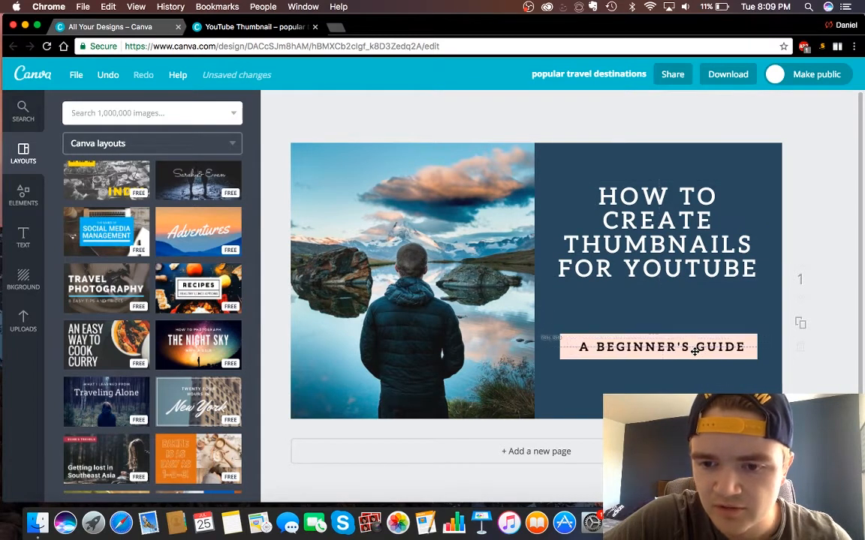
Step: Nudge the headline lower toward the A BEGINNER'S GUIDE banner and select the left photo
click(657, 345)
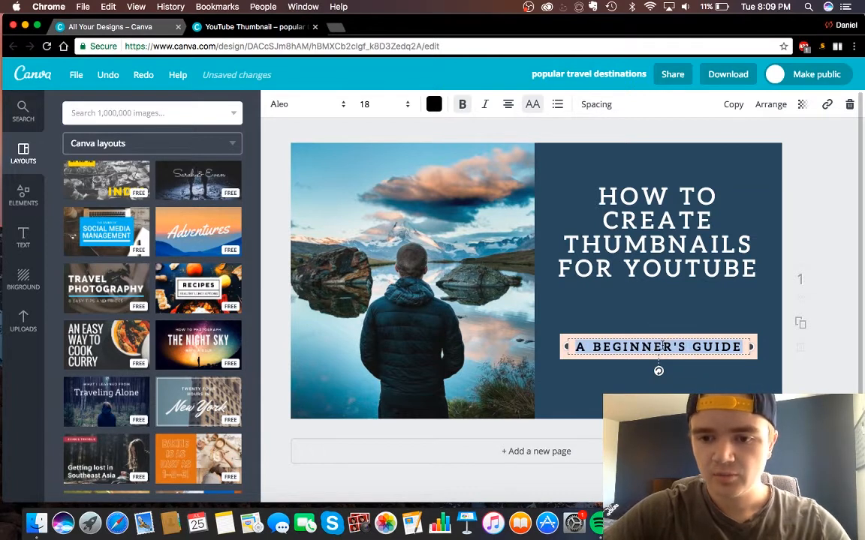
click(658, 231)
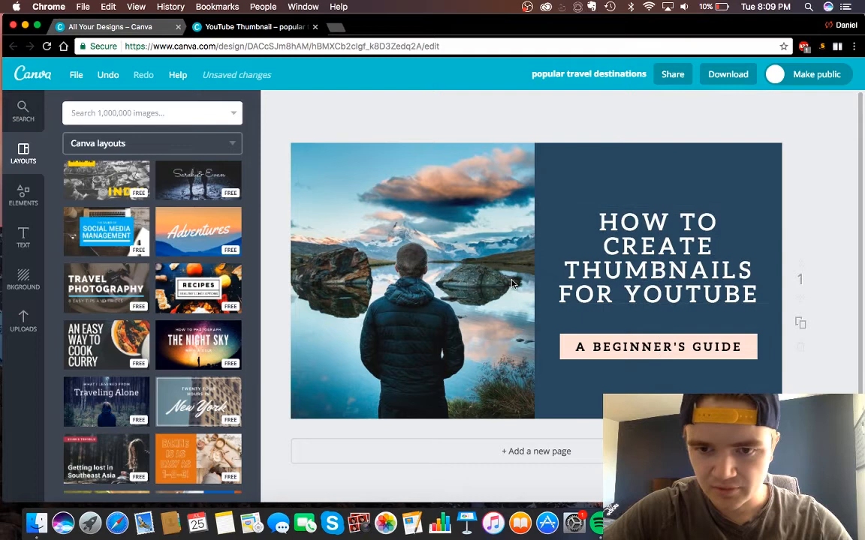
click(411, 281)
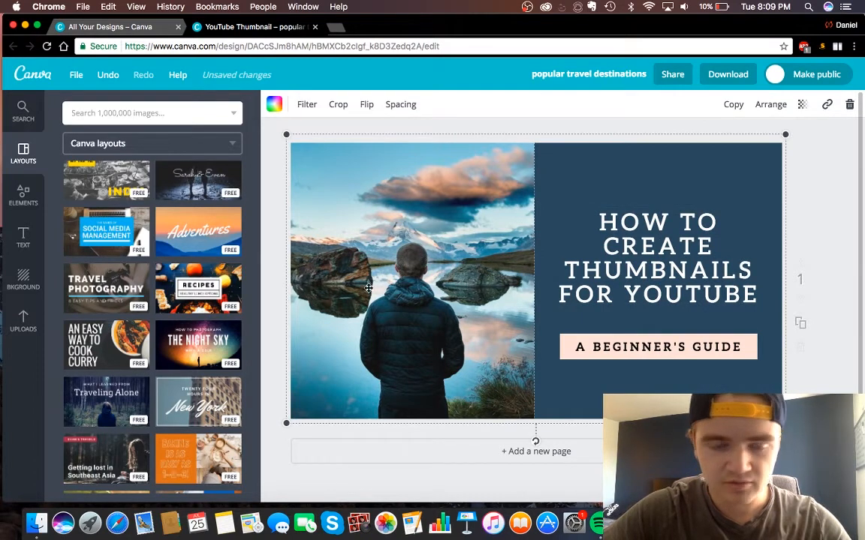
Step: Swap the landscape photo for the presenter photo from Uploads
click(23, 321)
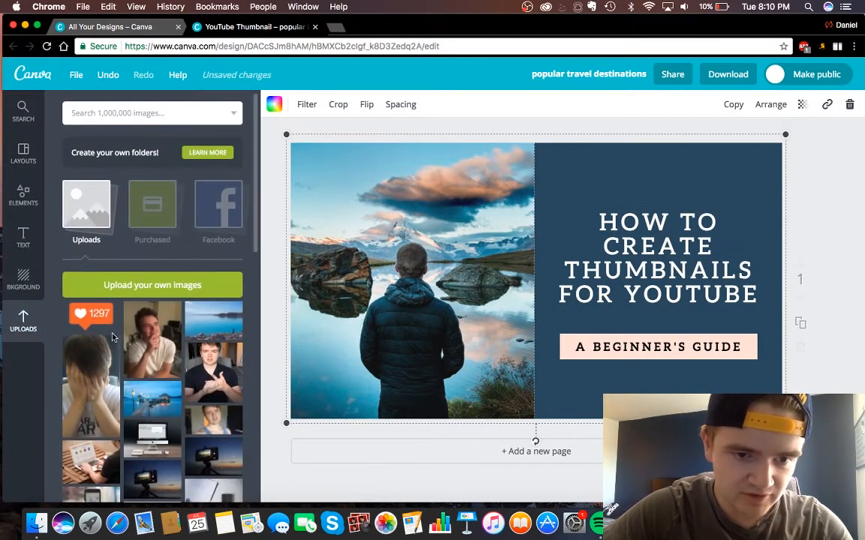
scroll(down, 3)
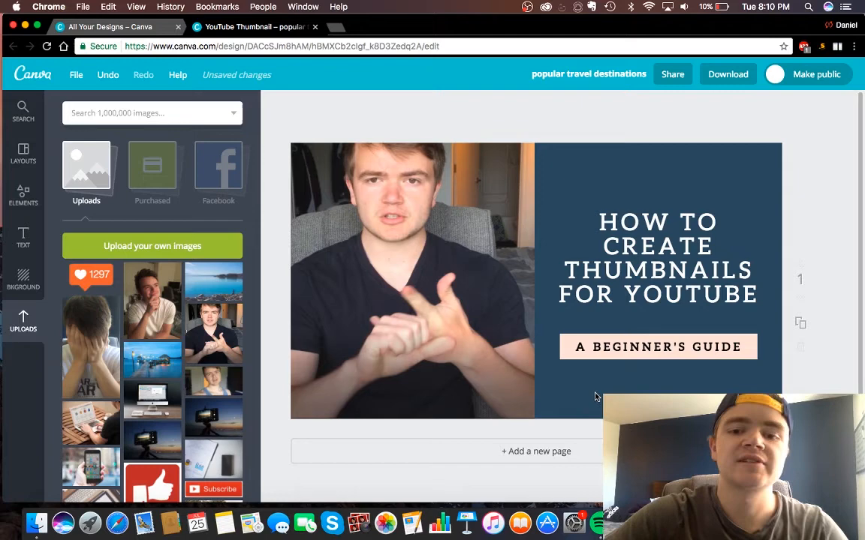
Step: Download the thumbnail as PNG (Recommended) and dismiss the confirmation
click(727, 73)
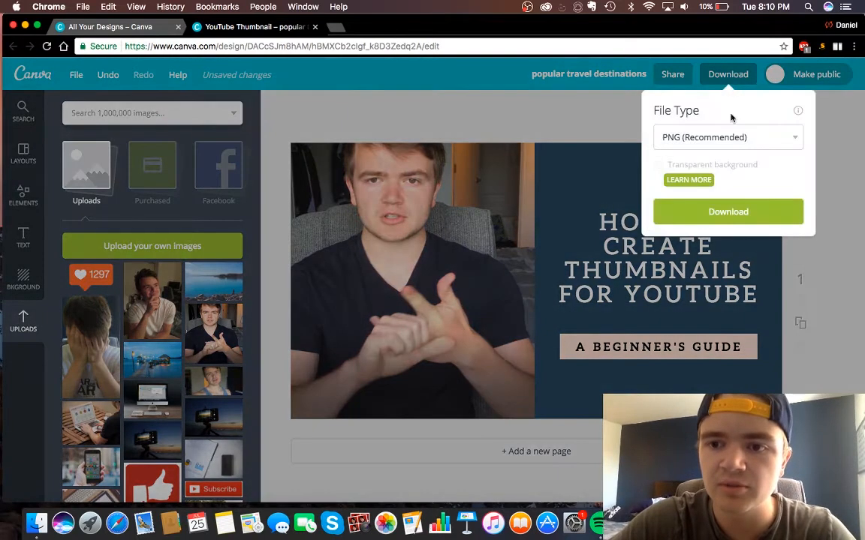
click(727, 210)
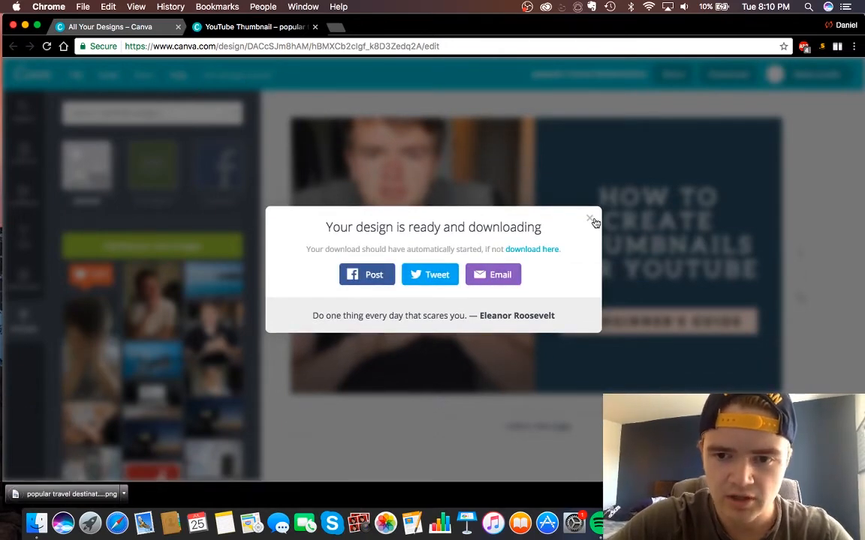
click(591, 219)
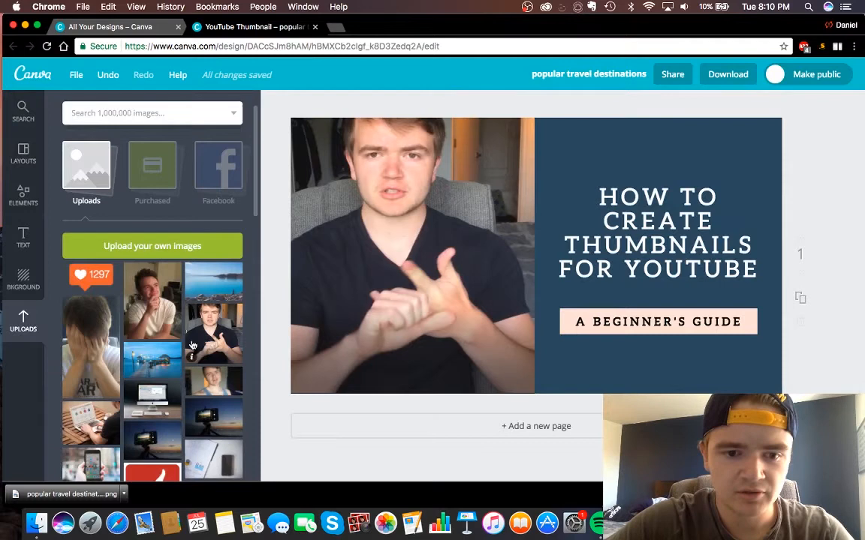
mouse_move(194, 372)
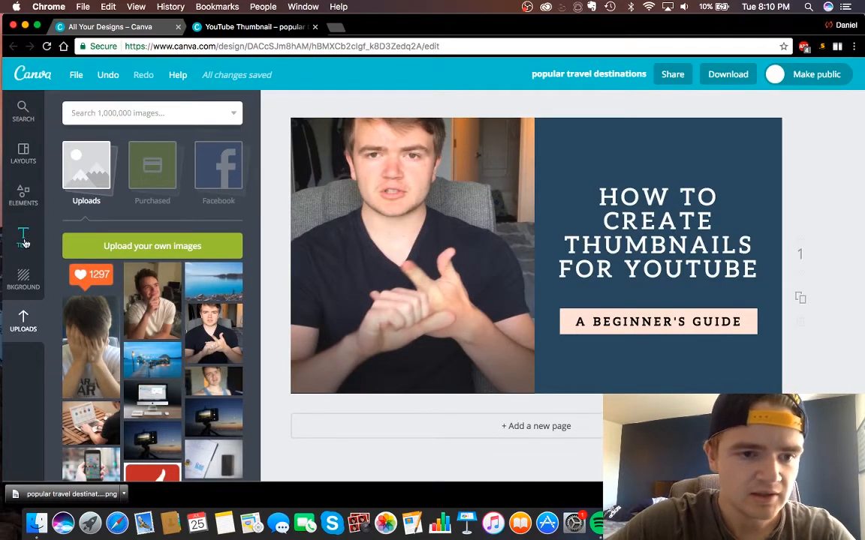
Step: Browse Text styles, then Elements free photos and shapes, leaving the thumbnail unchanged
click(24, 237)
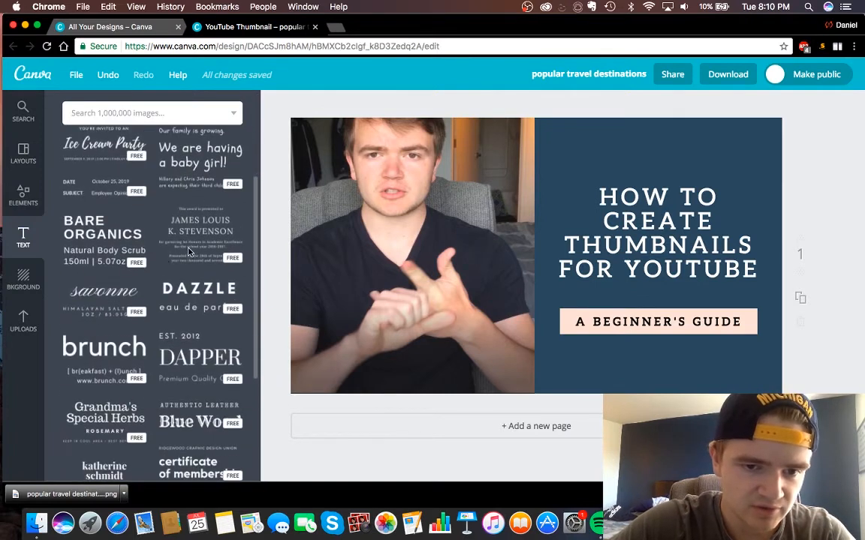
click(22, 279)
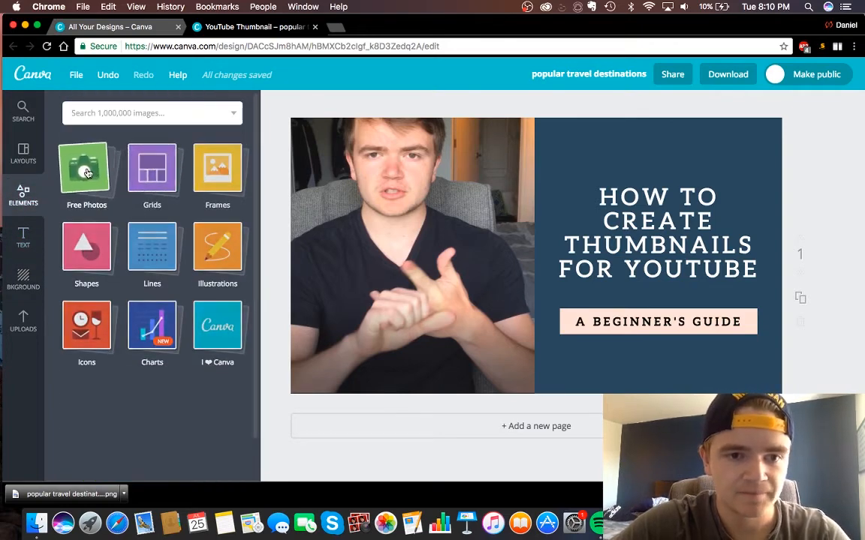
click(87, 168)
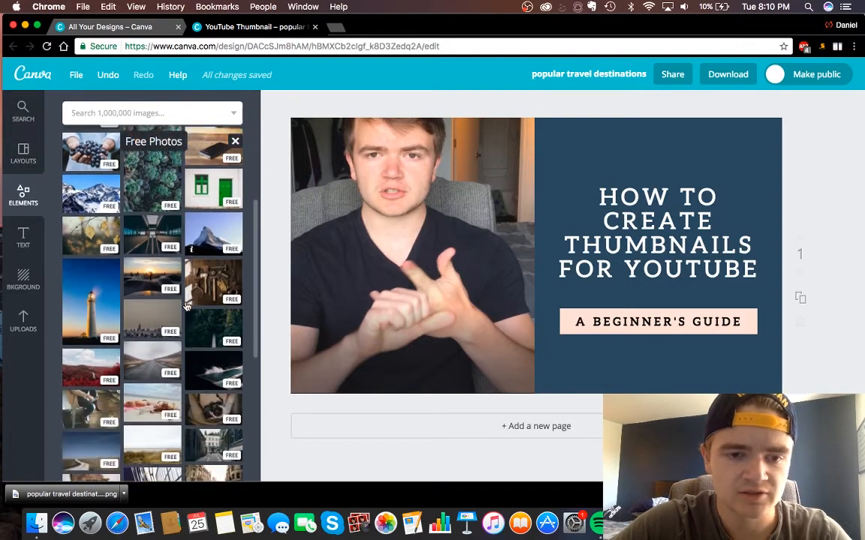
click(234, 141)
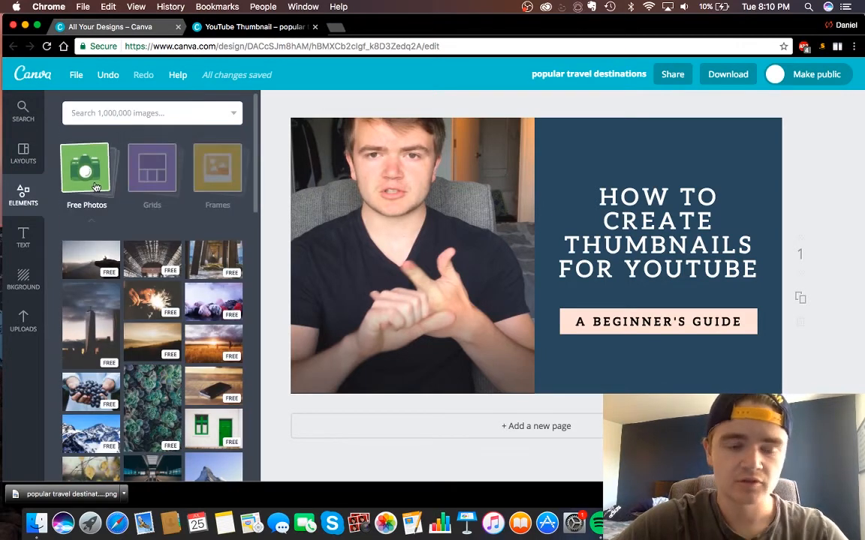
click(151, 168)
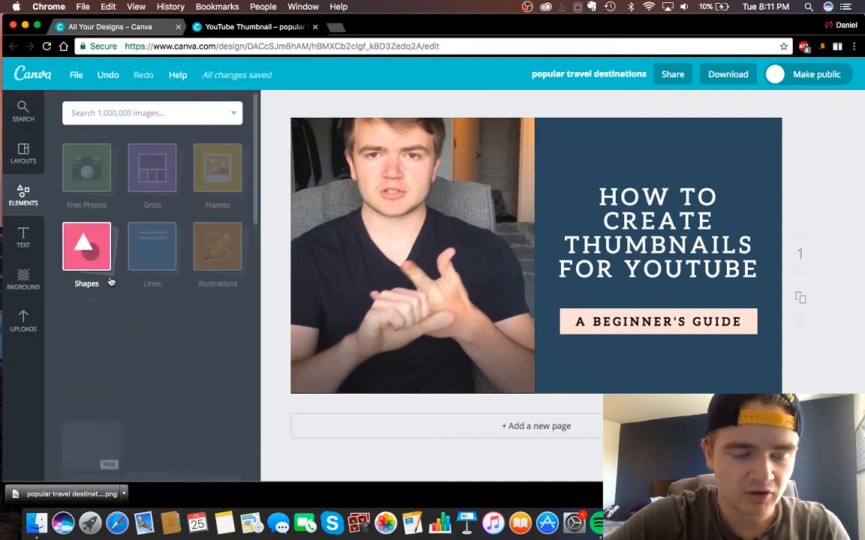
Step: Search Illustrations for 'money' and place the green banknote icon top right of the navy panel
click(87, 248)
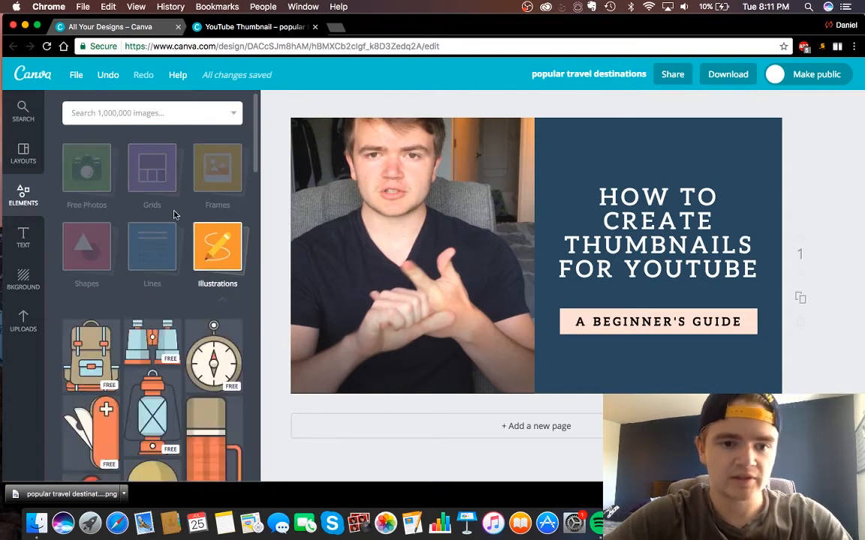
text(instagra)
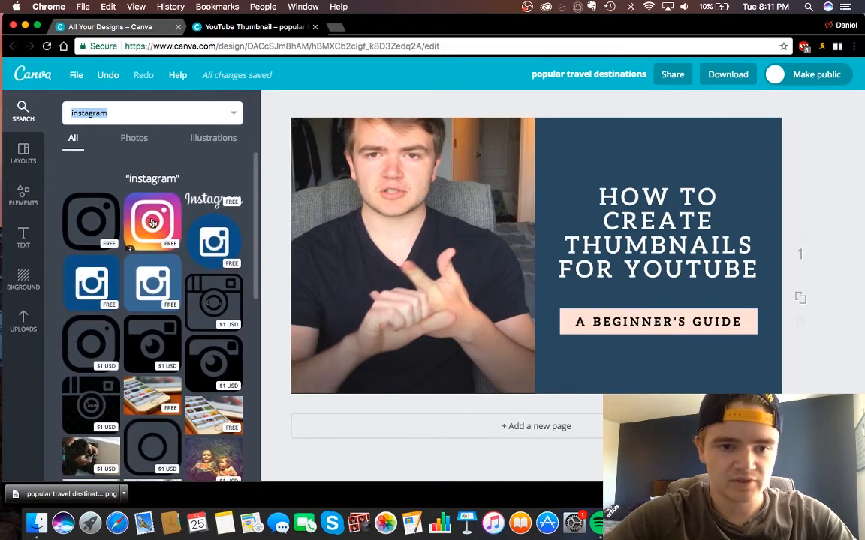
text(mo)
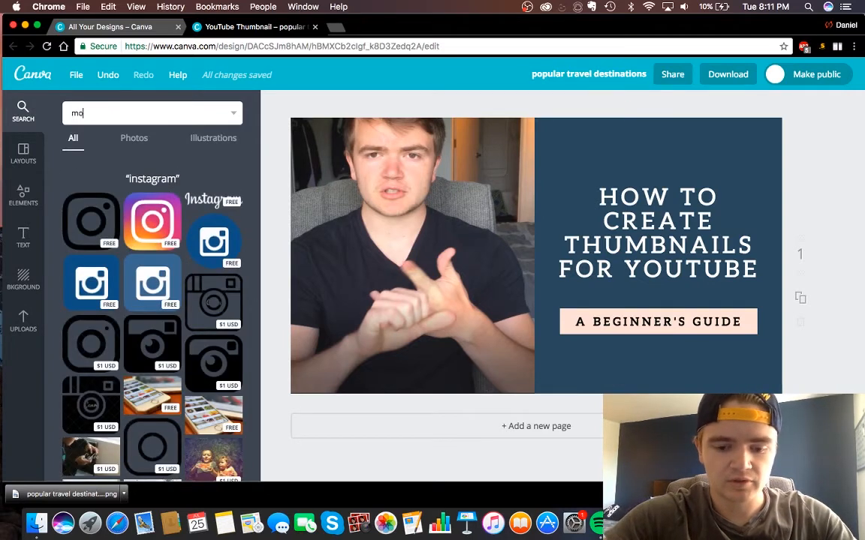
text(money)
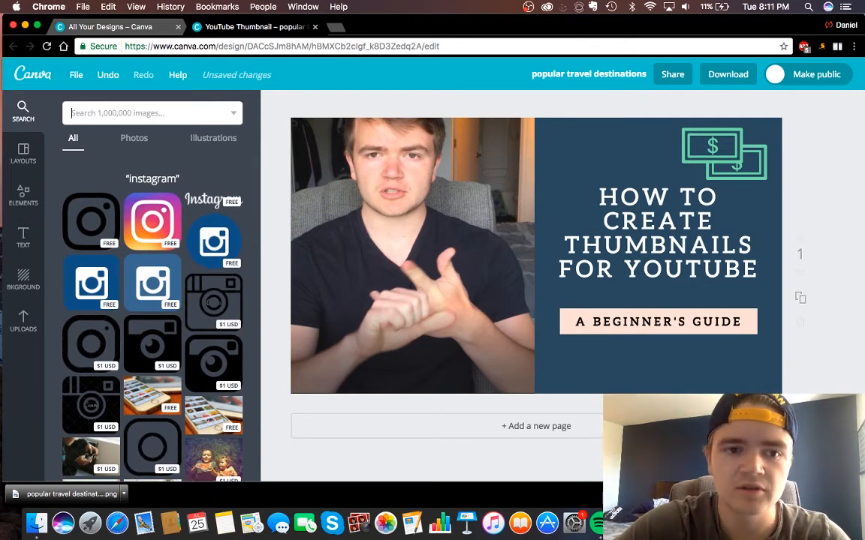
click(22, 195)
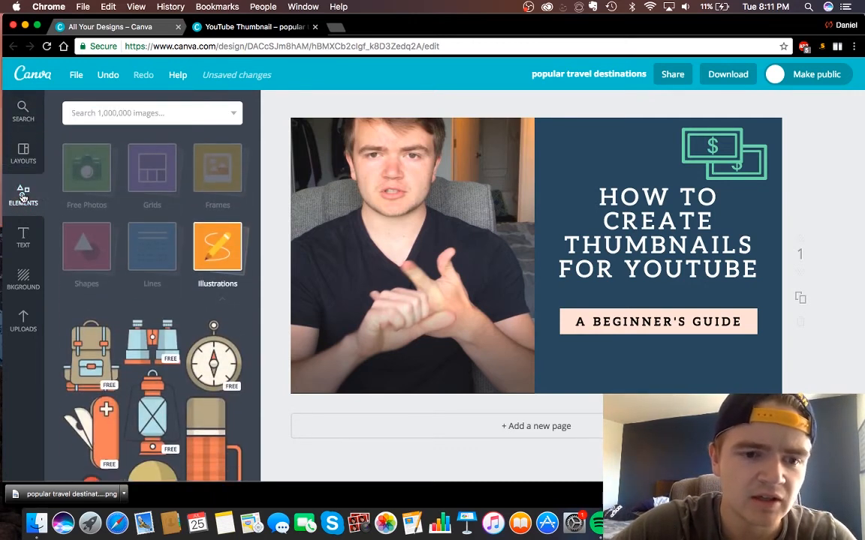
Step: Scroll the Elements panel, then return to the ready-made Layouts
scroll(down, 3)
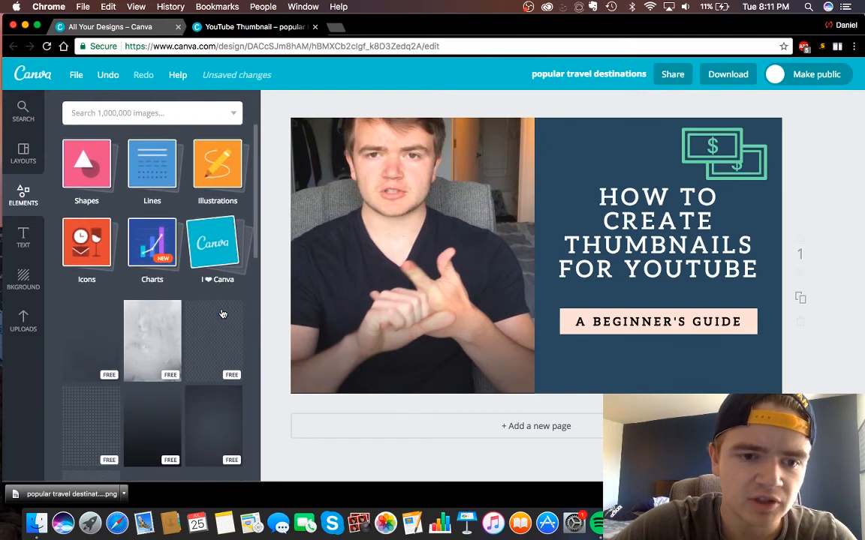
click(87, 243)
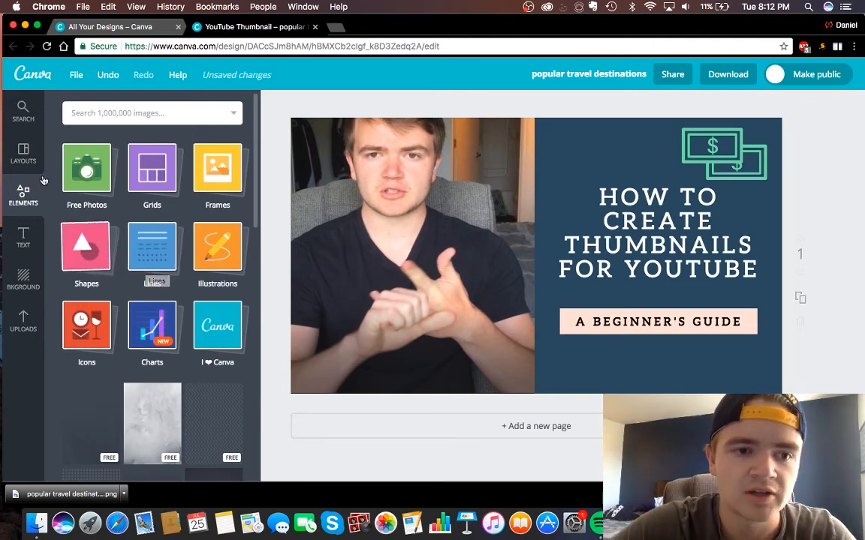
click(24, 153)
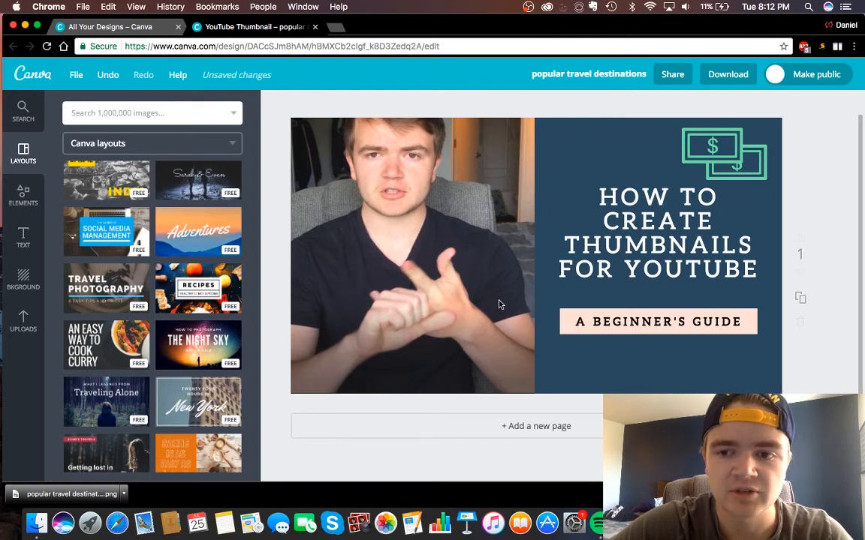
mouse_move(631, 300)
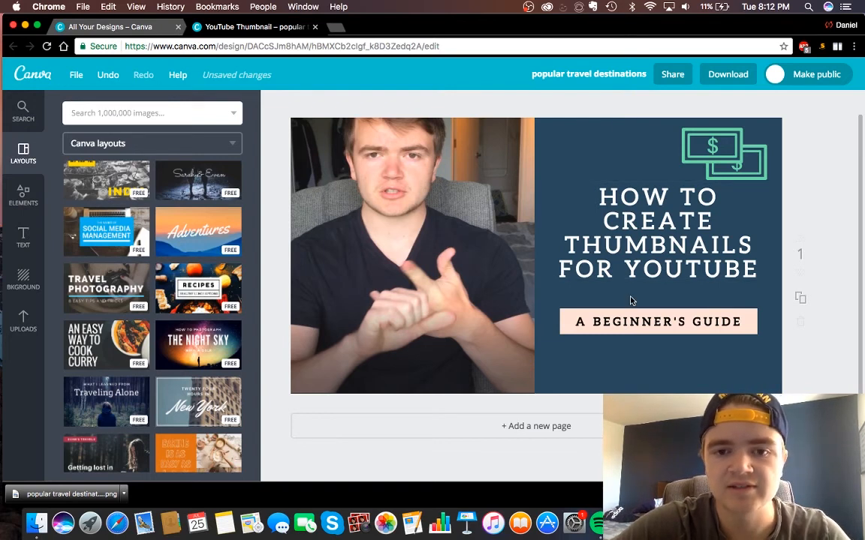